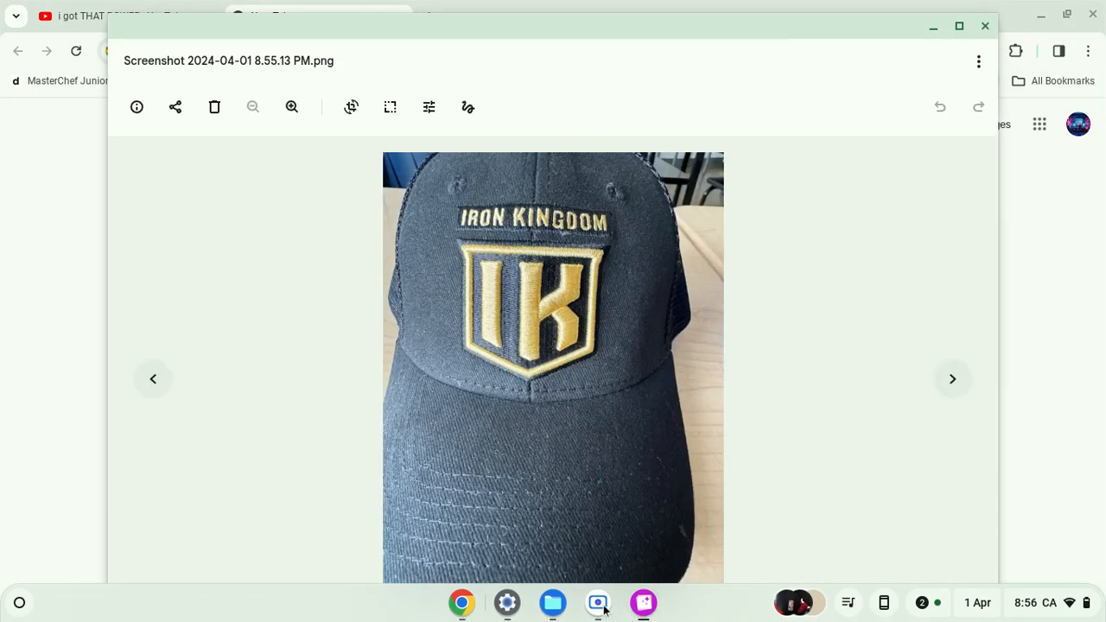
- Browse back and forth past the IRON KINGDOM cap to reach the red-brimmed NBA cap photo
{"action": "left_click", "coordinate": [597, 602]}
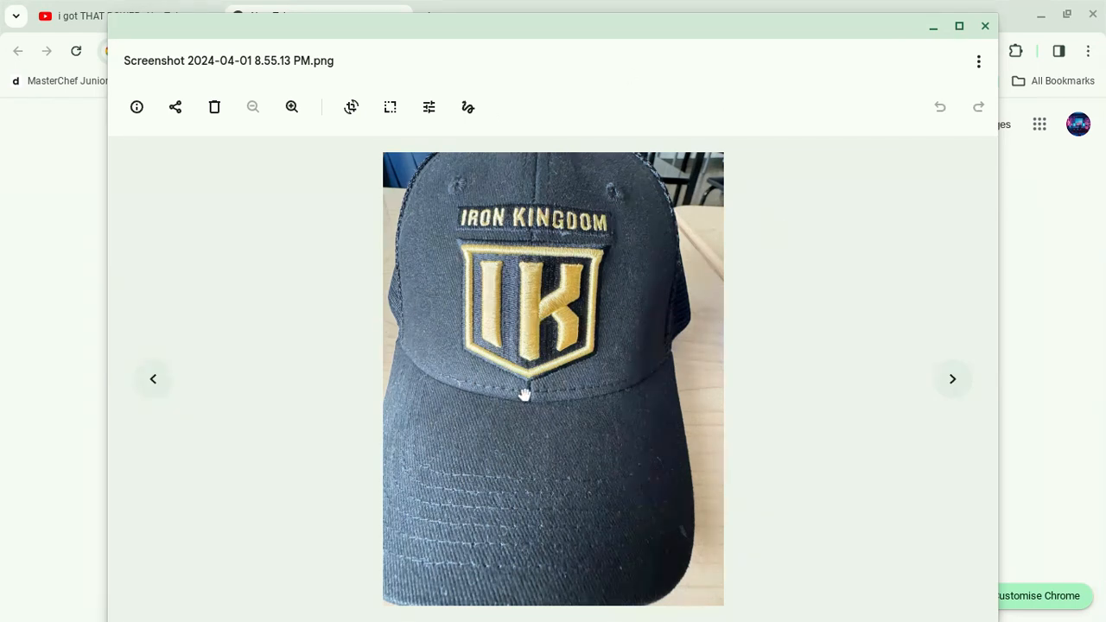
{"action": "mouse_move", "coordinate": [705, 221]}
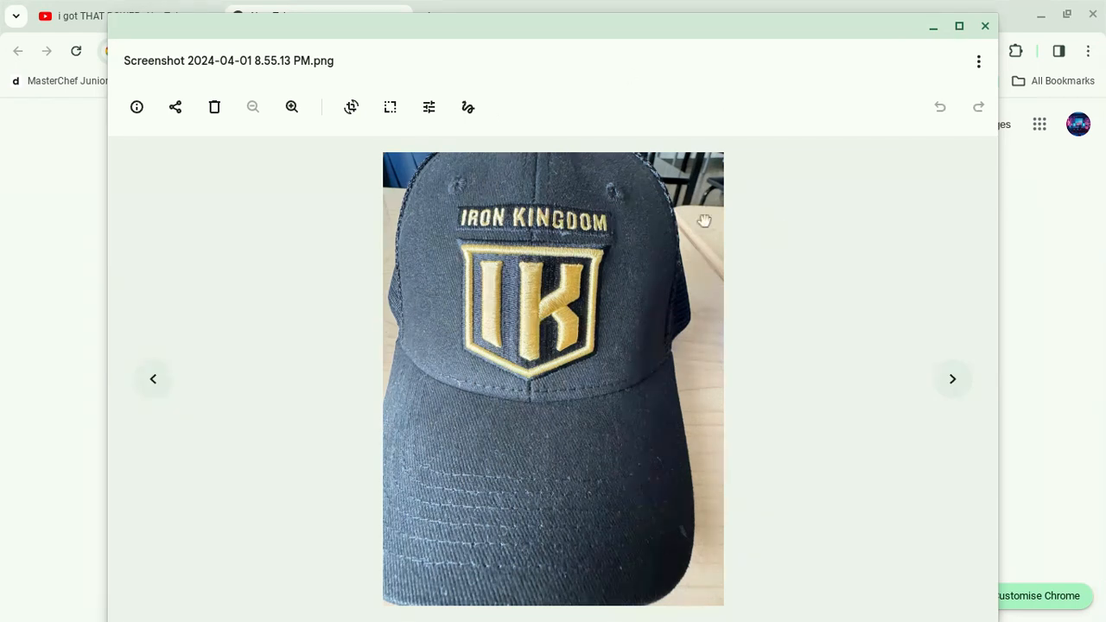
{"action": "mouse_move", "coordinate": [459, 320]}
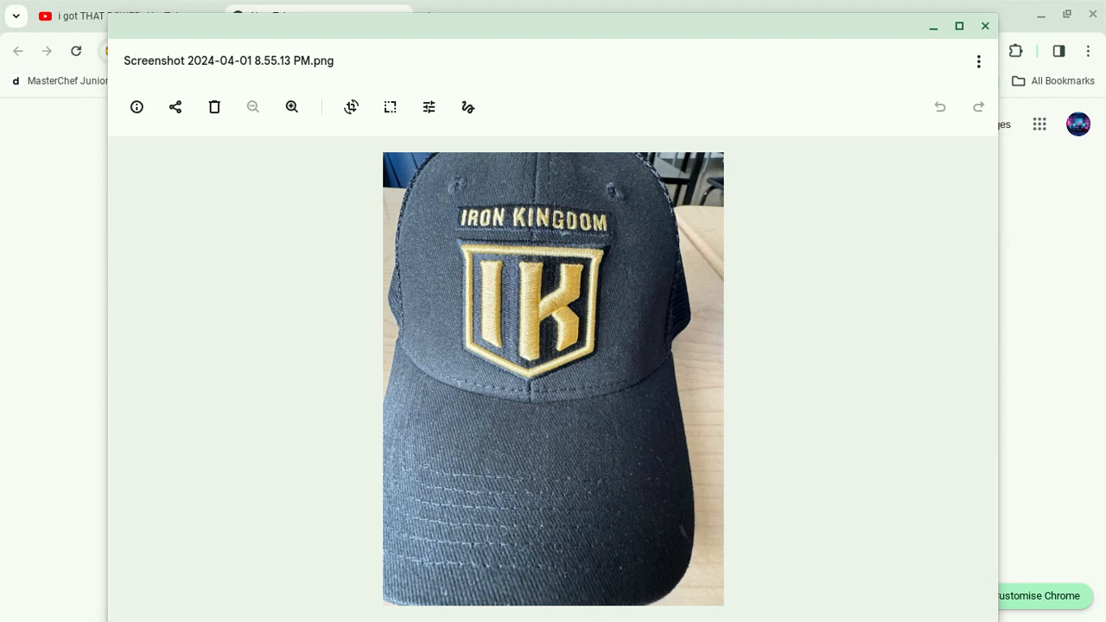
{"action": "left_click", "coordinate": [952, 356]}
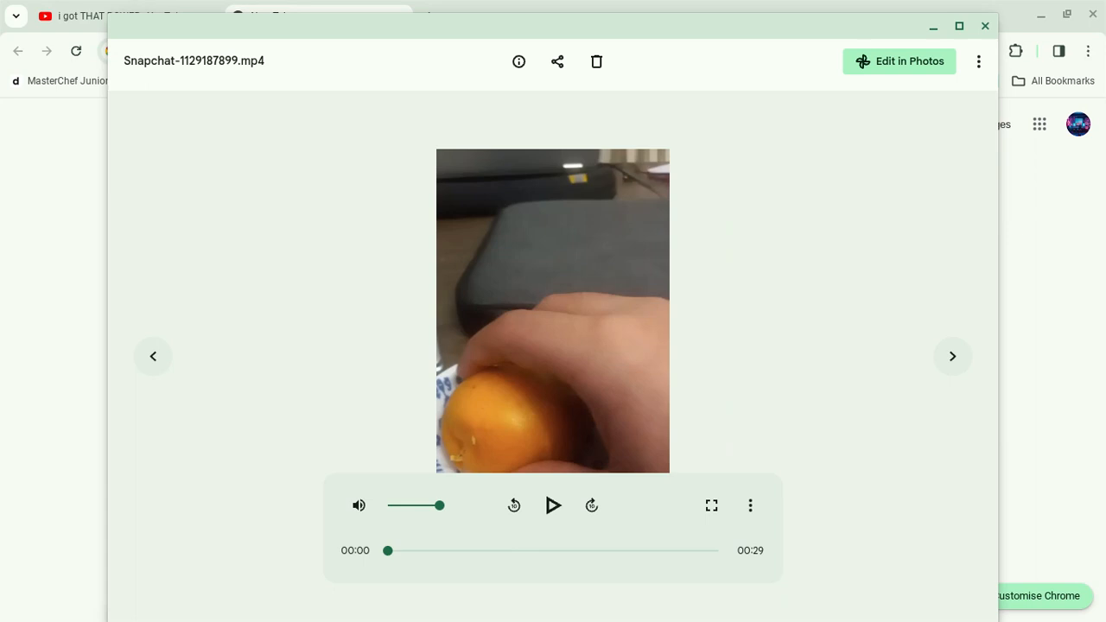
{"action": "left_click", "coordinate": [950, 356]}
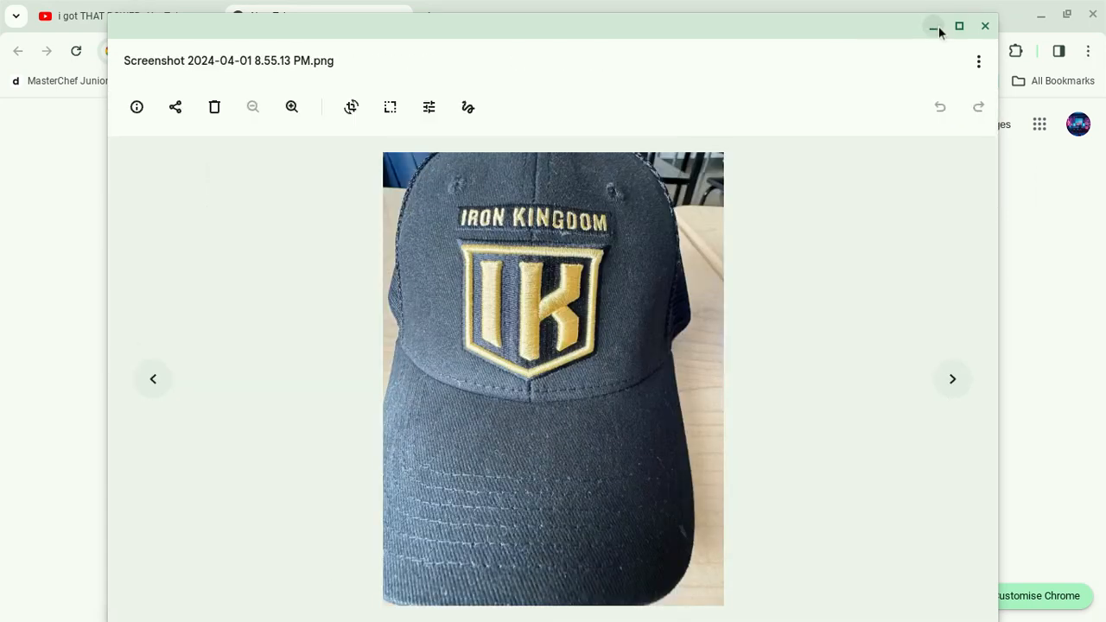
{"action": "left_click", "coordinate": [950, 378]}
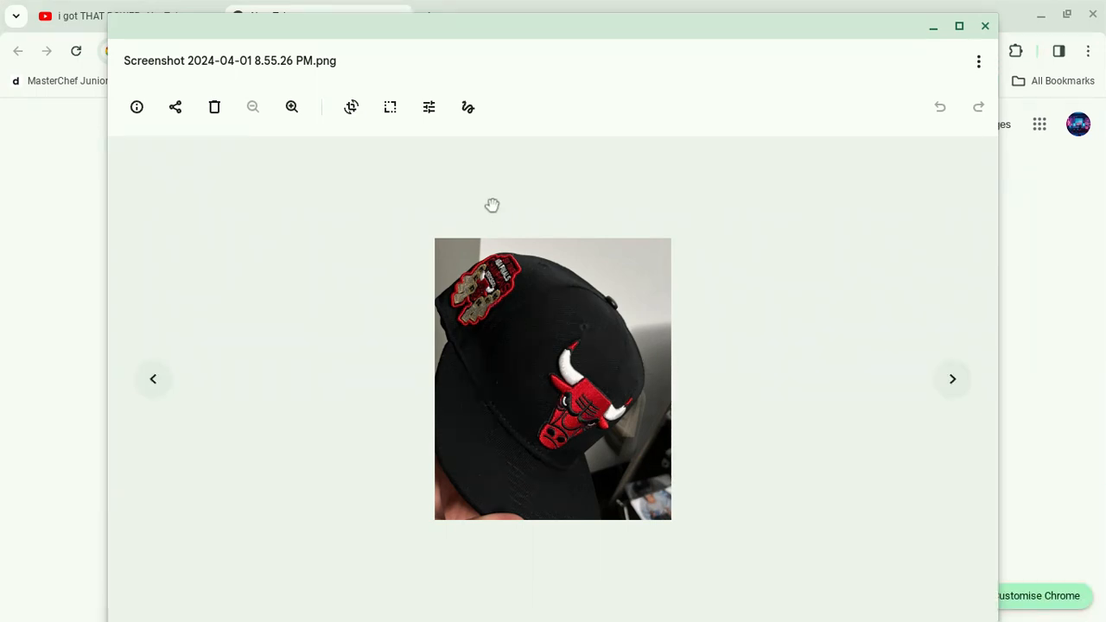
{"action": "left_click", "coordinate": [950, 378]}
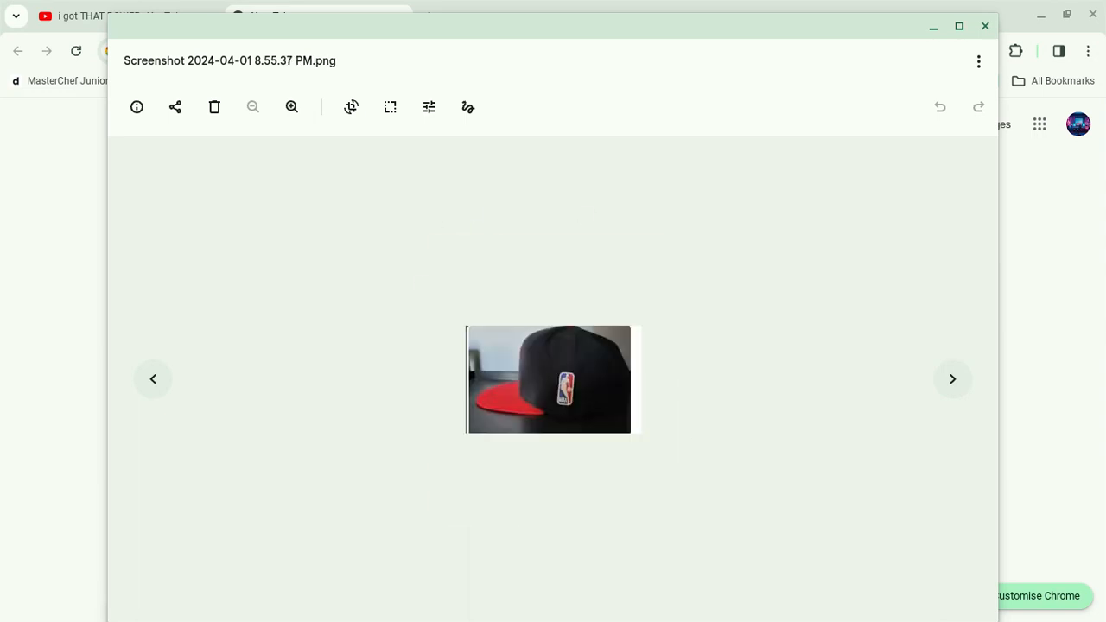
{"action": "mouse_move", "coordinate": [656, 374]}
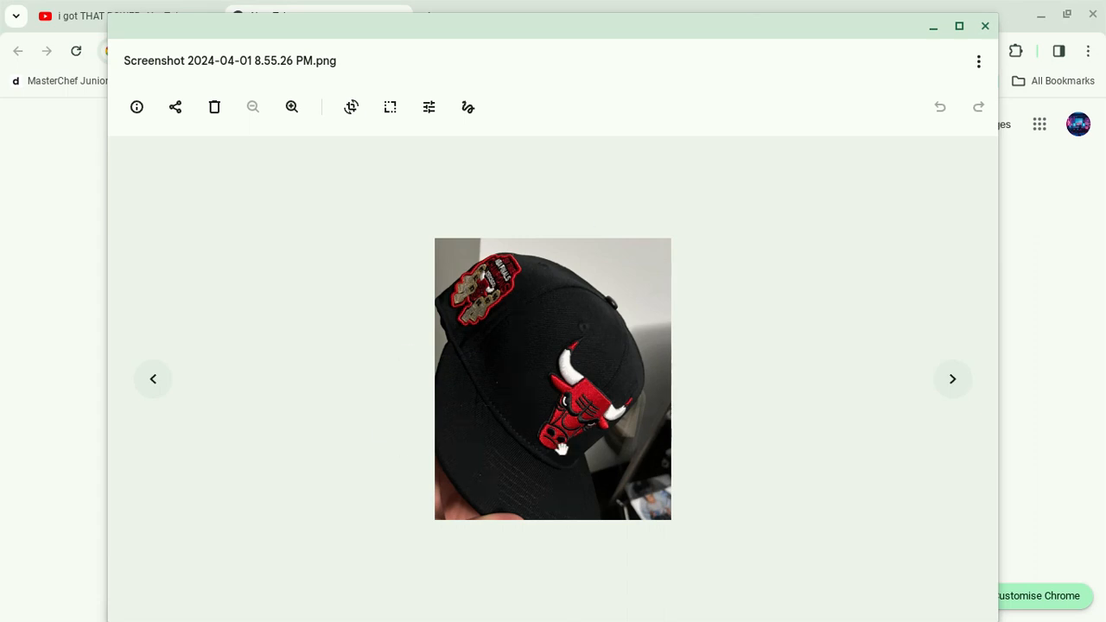
{"action": "left_click", "coordinate": [950, 378]}
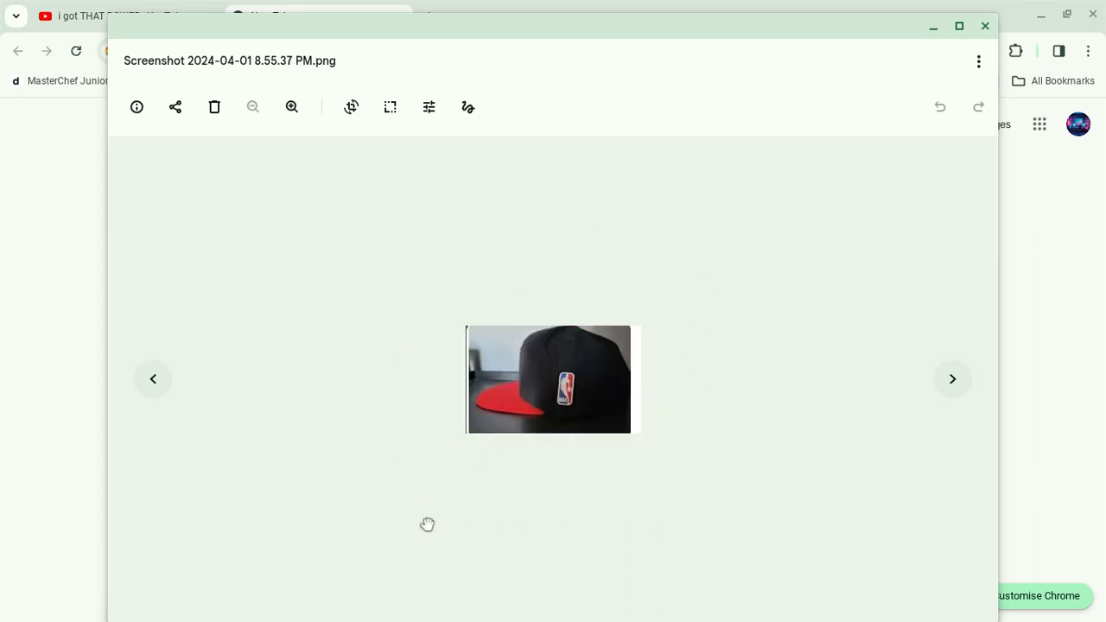